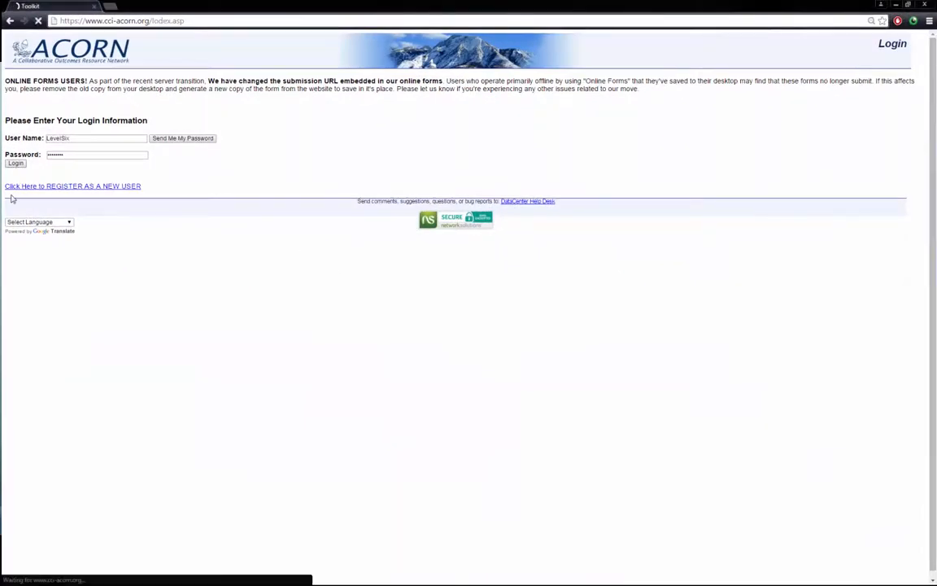
Log in to the Clinician's Toolkit to reach the Home Menu options.
{"action": "left_click", "coordinate": [15, 163]}
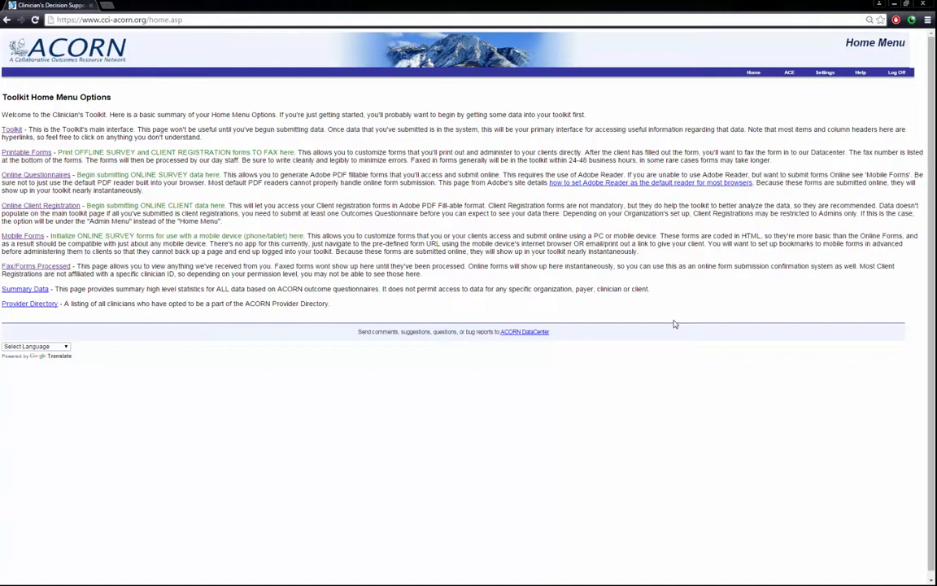
{"action": "mouse_move", "coordinate": [677, 334]}
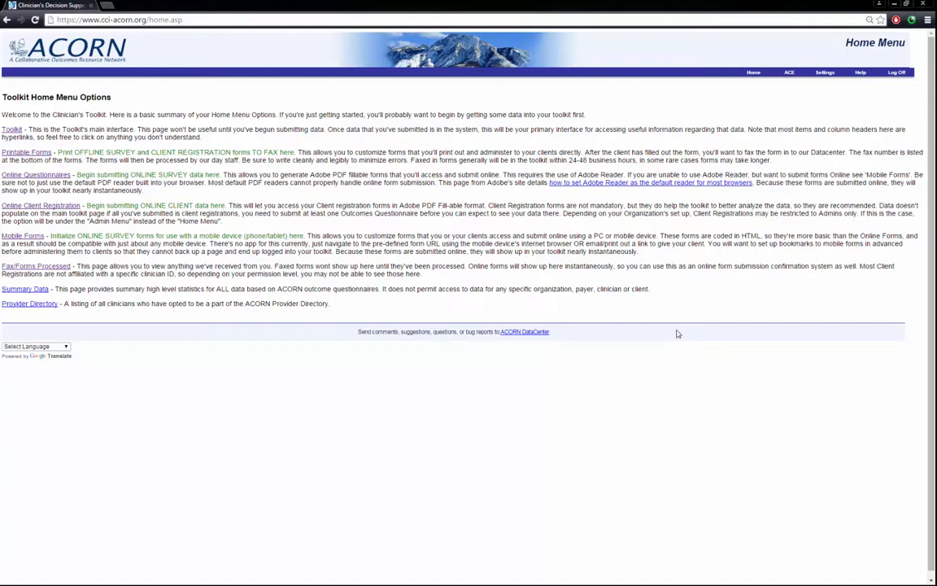
{"action": "left_click", "coordinate": [753, 72]}
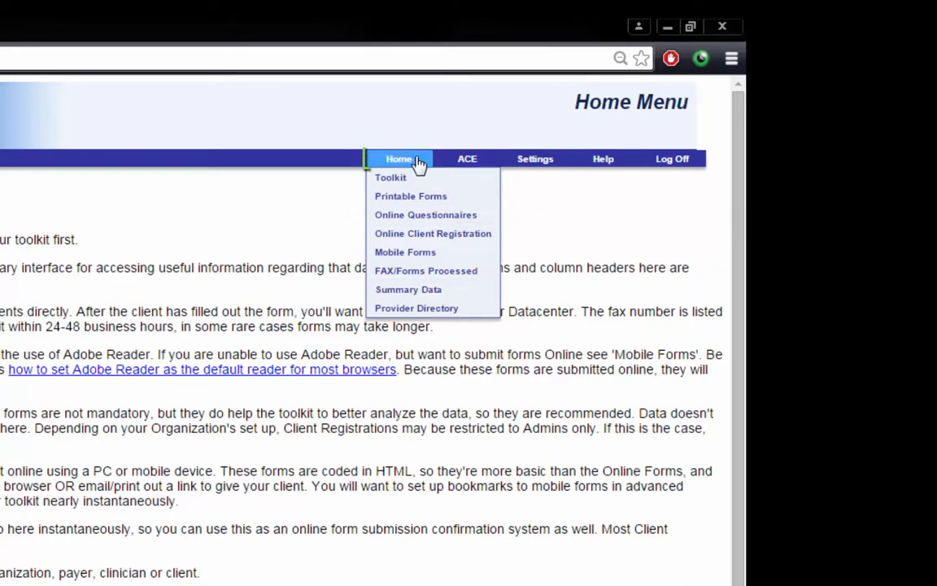
{"action": "left_click", "coordinate": [399, 158]}
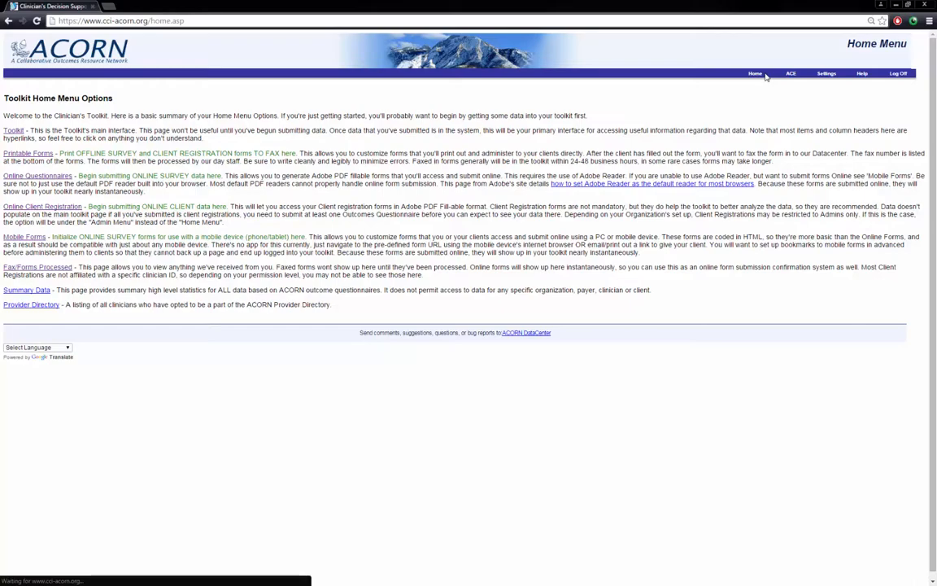
{"action": "left_click", "coordinate": [755, 73]}
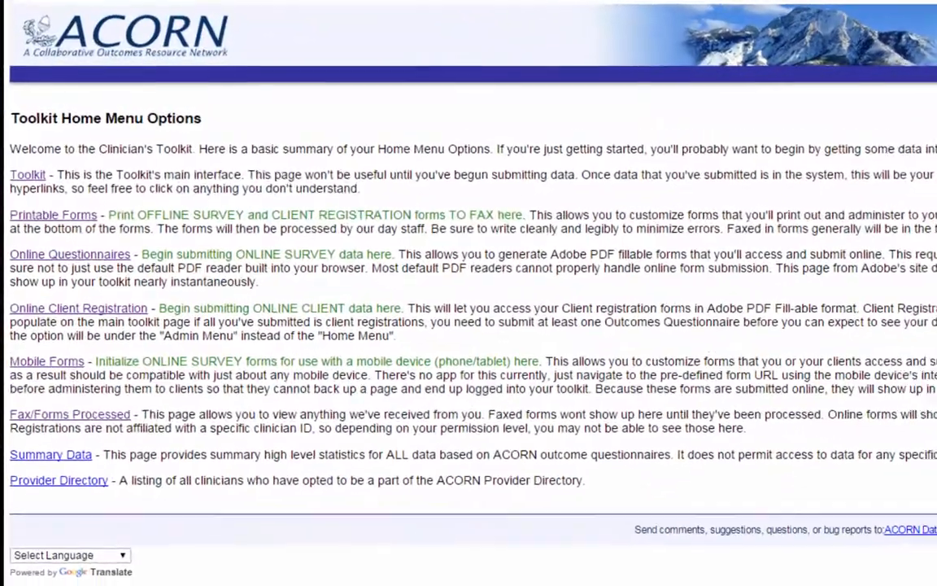
{"action": "scroll", "scroll_direction": "down", "scroll_amount": 3}
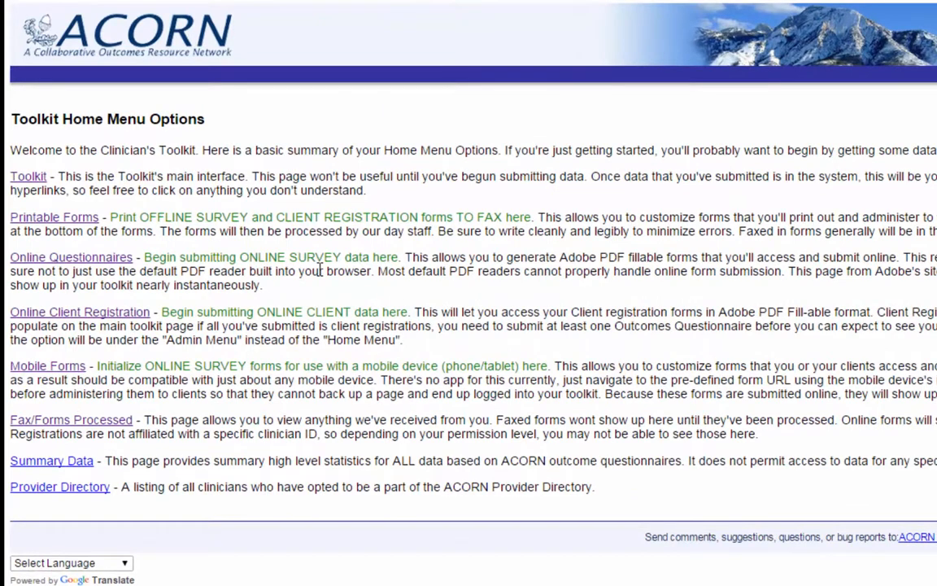
On Online Questionnaires, submit the Adult Ver 12 form and choose Test Site 1.
{"action": "left_click", "coordinate": [70, 256]}
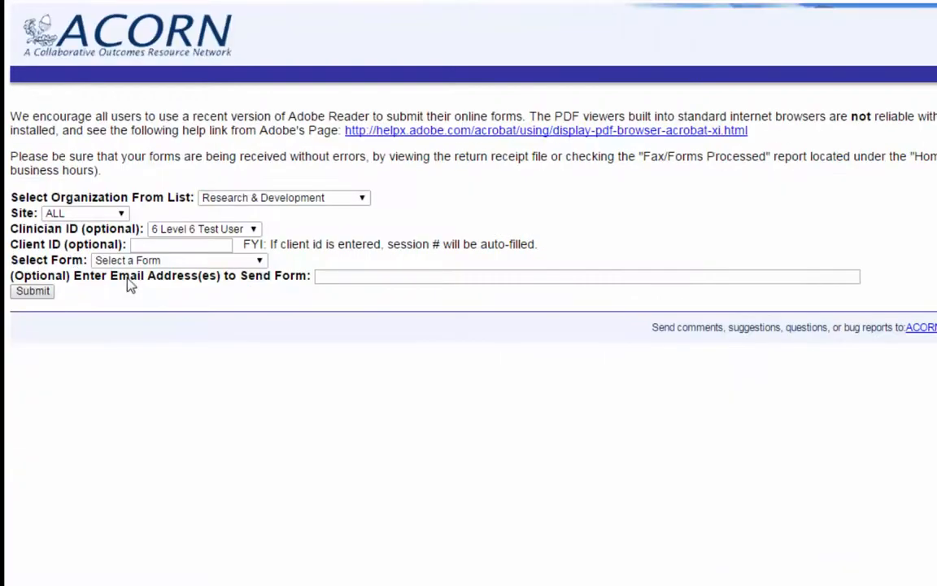
{"action": "mouse_move", "coordinate": [326, 227]}
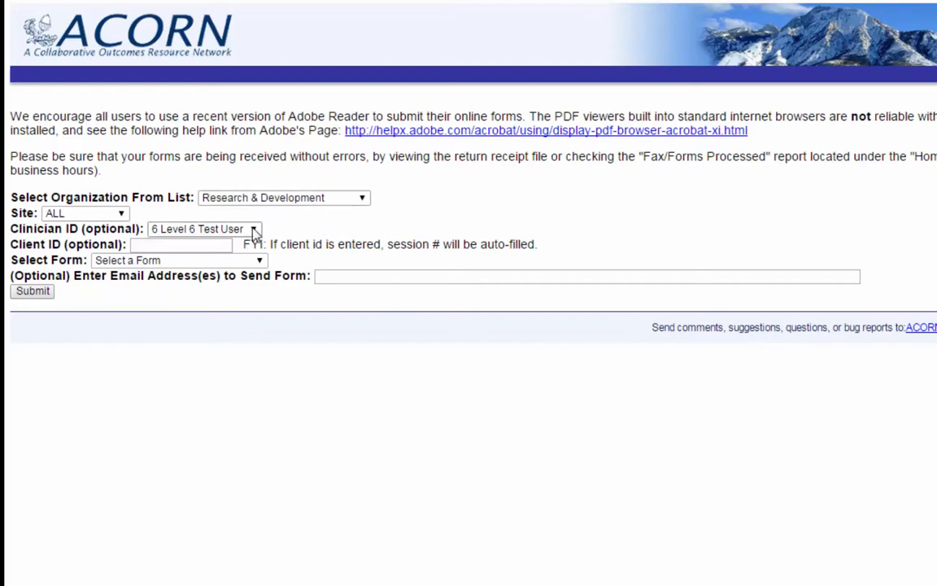
{"action": "left_click", "coordinate": [177, 259]}
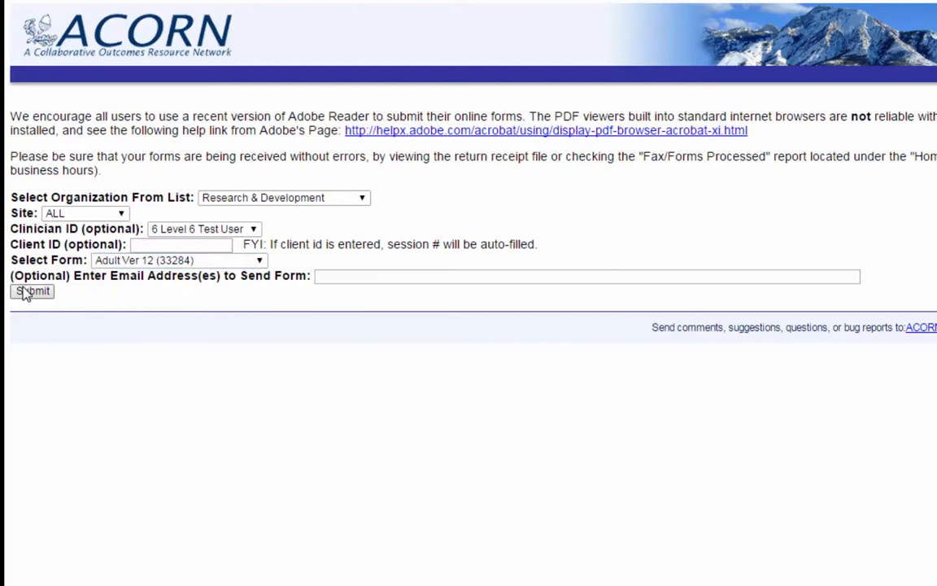
{"action": "left_click", "coordinate": [84, 212]}
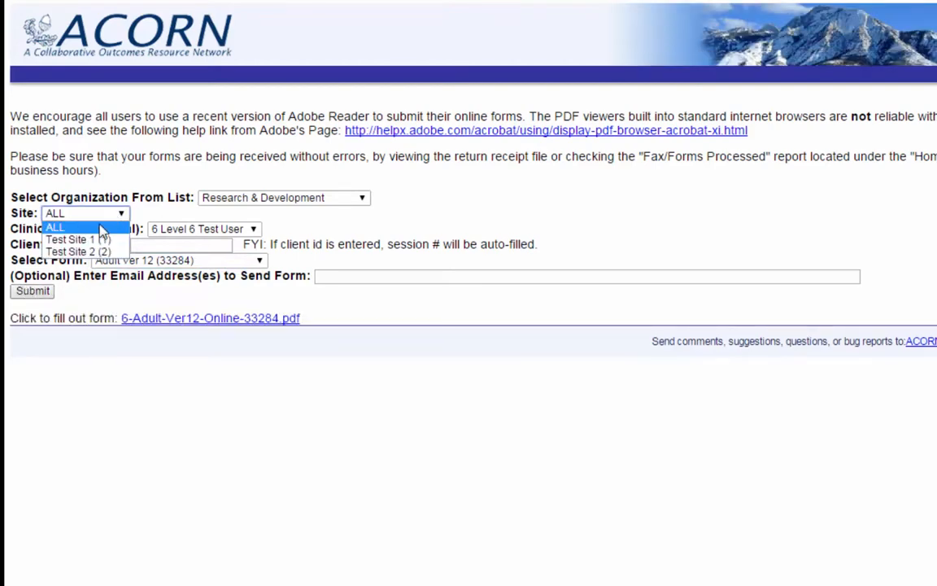
{"action": "mouse_move", "coordinate": [77, 240]}
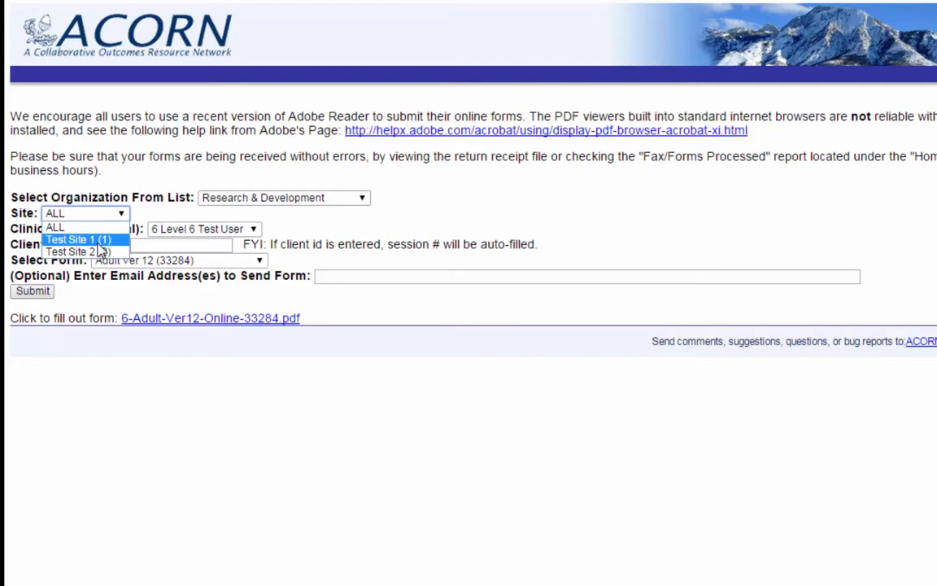
{"action": "left_click", "coordinate": [74, 239]}
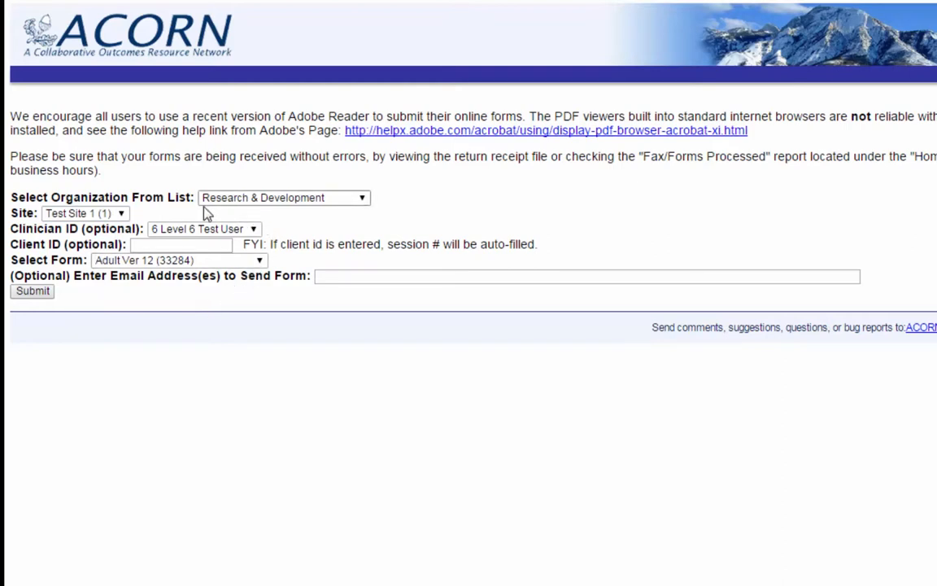
{"action": "mouse_move", "coordinate": [171, 216]}
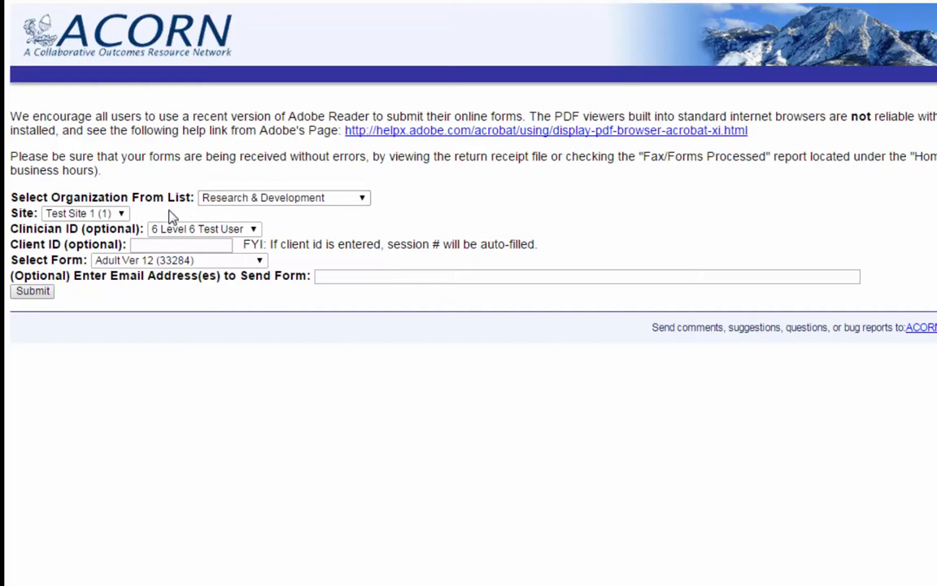
{"action": "mouse_move", "coordinate": [163, 223]}
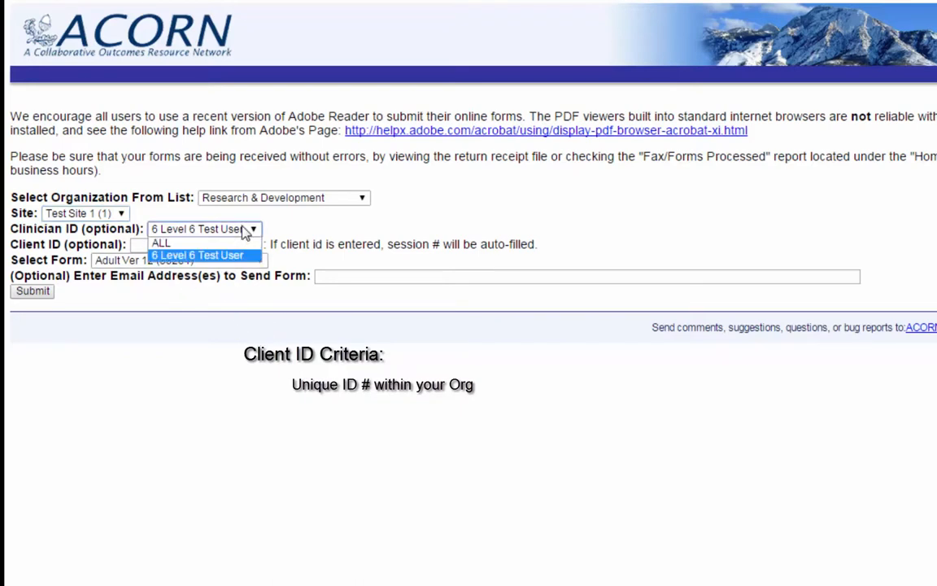
Keep clinician 6 Level 6 Test User, submit Adult Ver11 (32822), and open its PDF.
{"action": "left_click", "coordinate": [198, 255]}
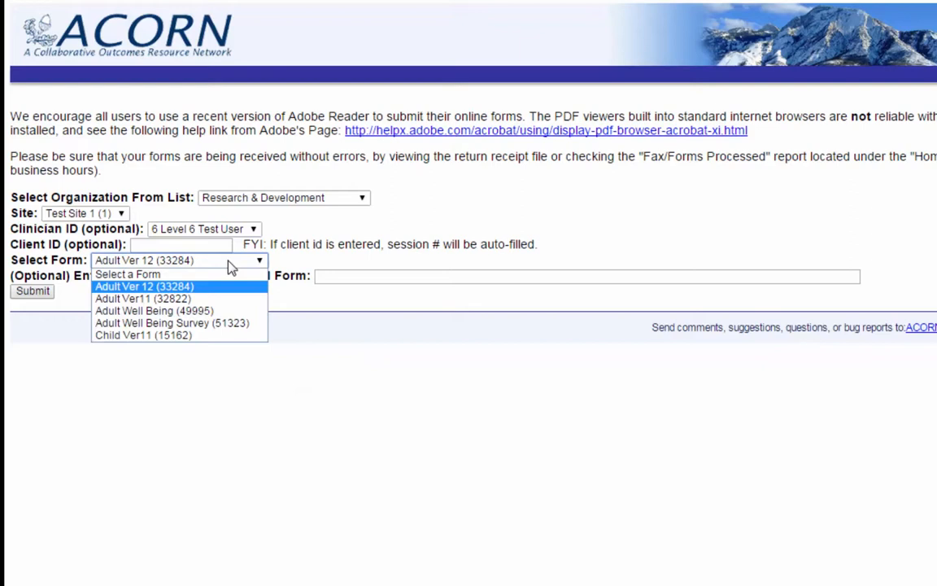
{"action": "left_click", "coordinate": [143, 298]}
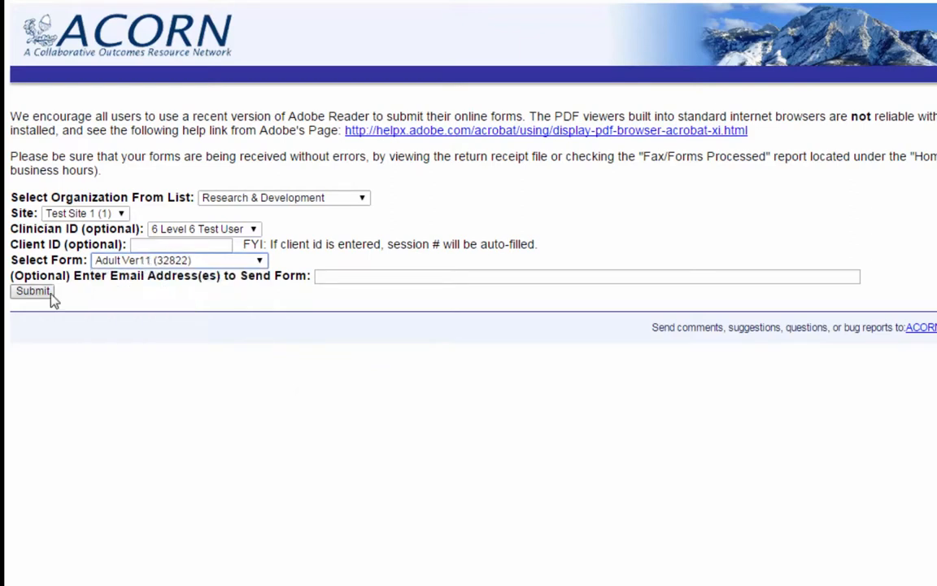
{"action": "left_click", "coordinate": [33, 291]}
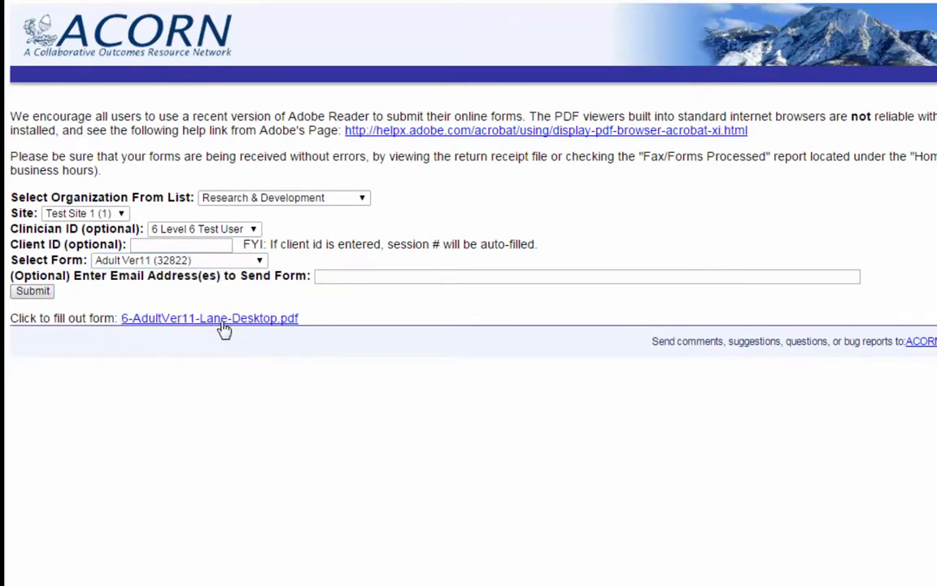
{"action": "left_click", "coordinate": [209, 318]}
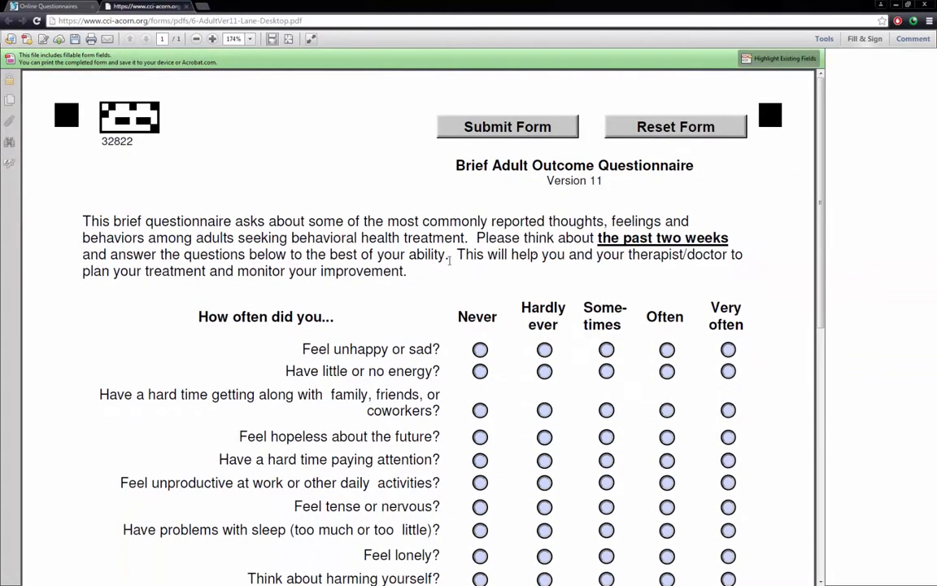